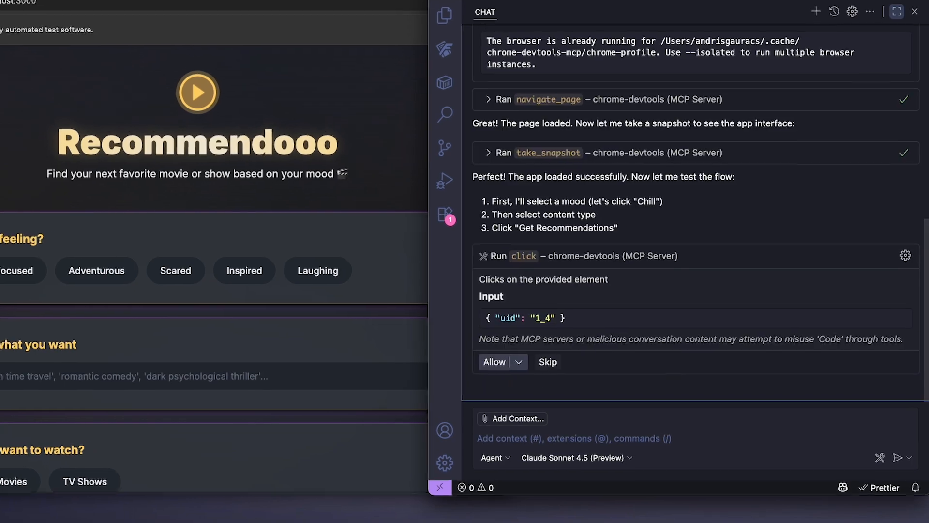
Step: Allow the chrome-devtools click tool so the agent selects the Chill mood
left_click(495, 362)
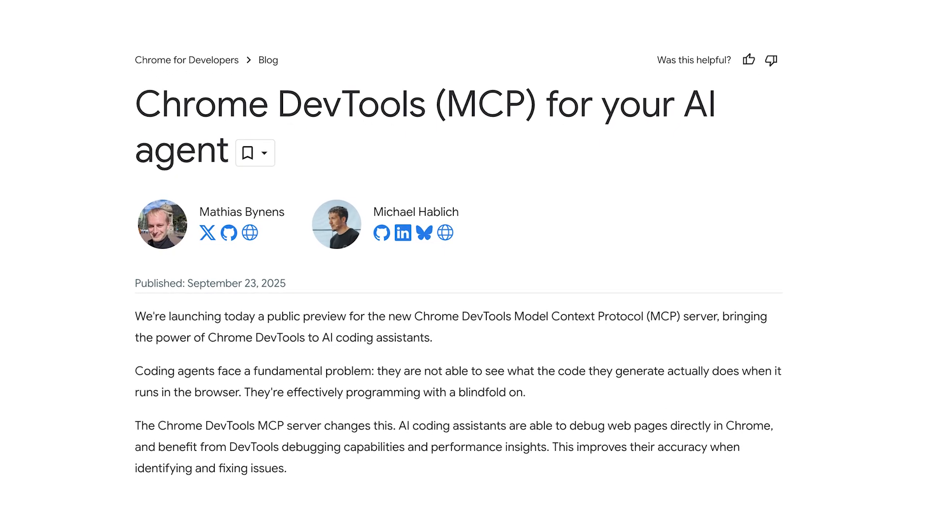
scroll("up", 3)
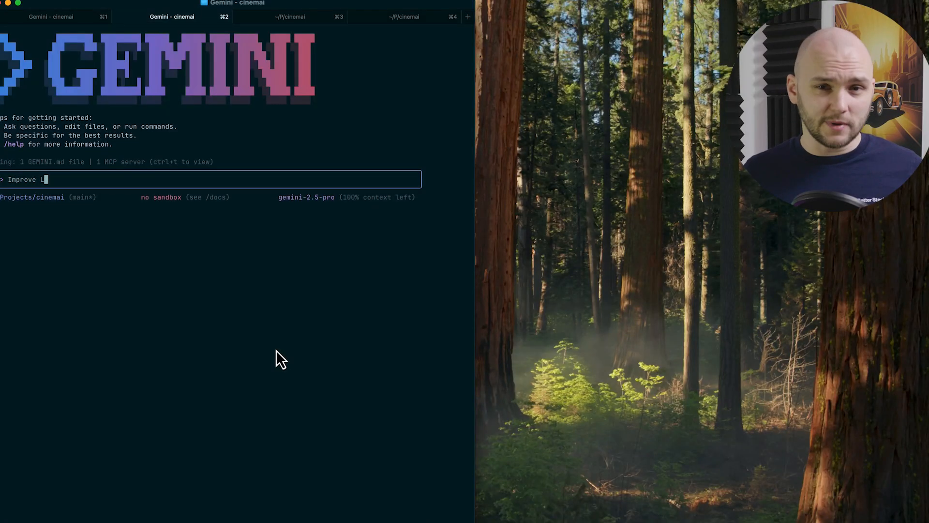
type("CP for http://localhost:3000/devtools/pitstop")
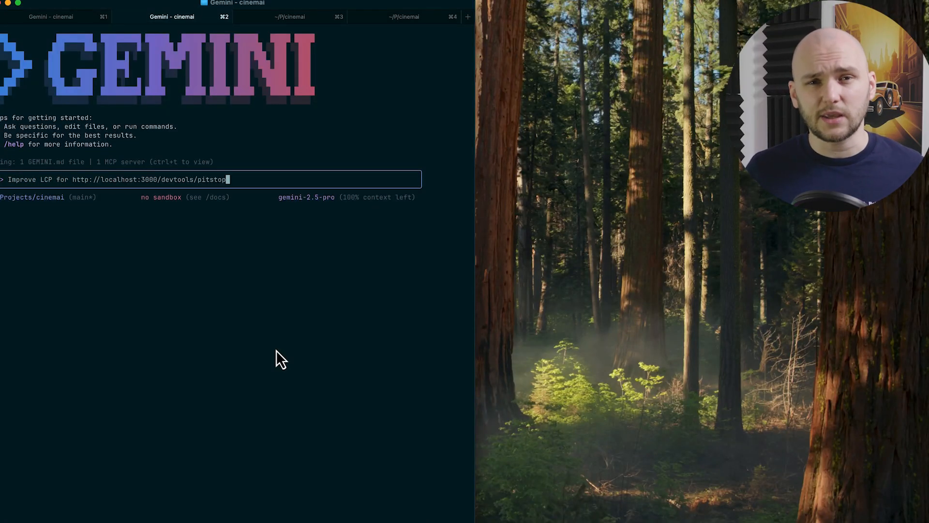
key("Return")
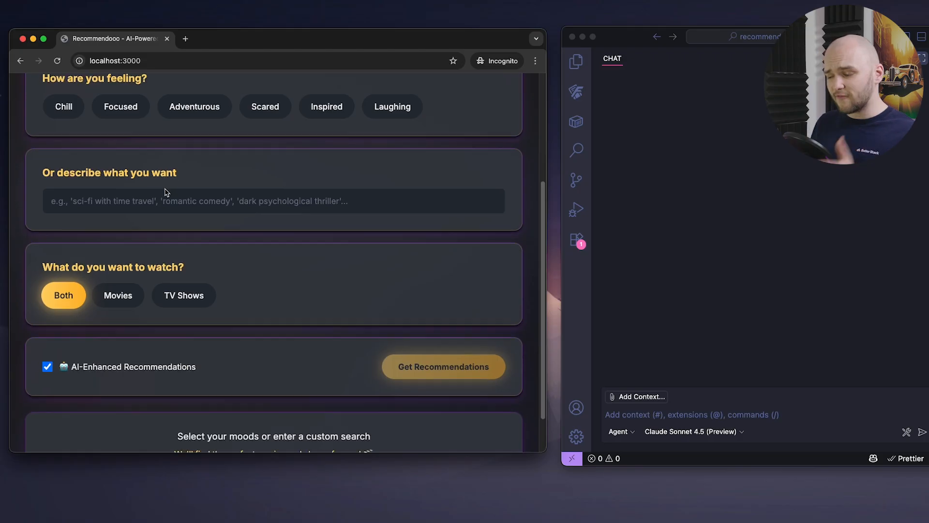
Step: Get recommendations for the Focused mood and scroll through the resulting titles
scroll("up", 3)
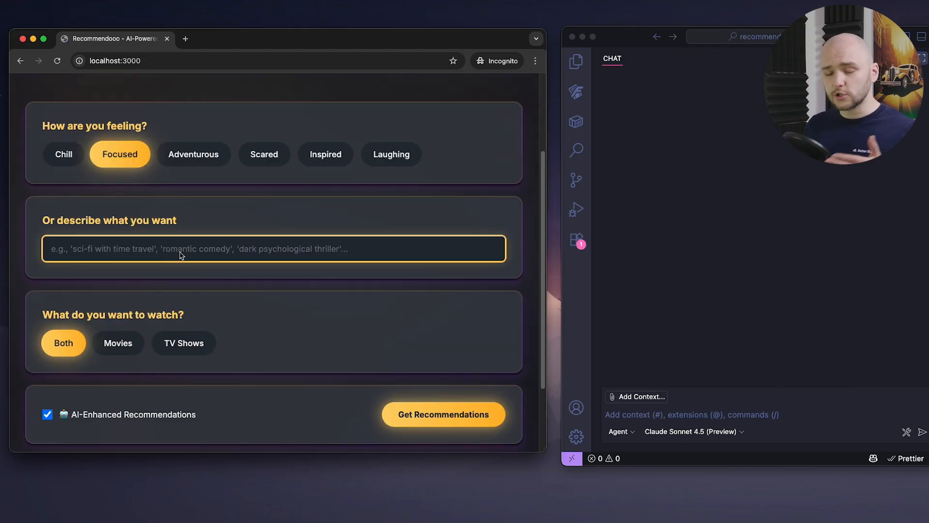
left_click(443, 414)
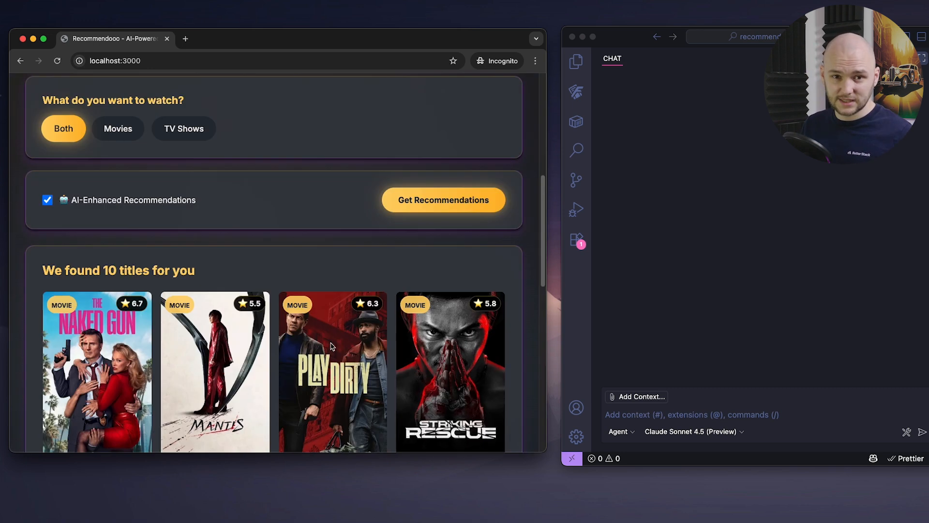
scroll("down", 3)
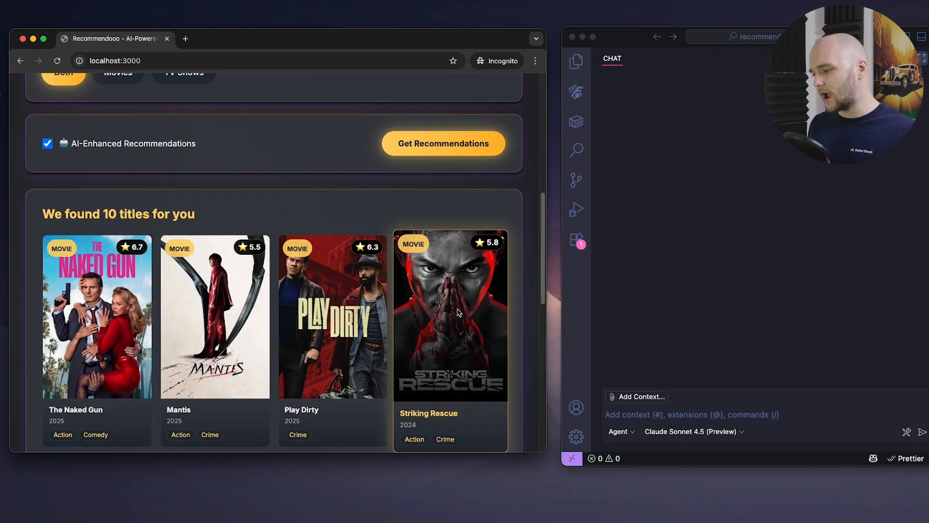
scroll("down", 3)
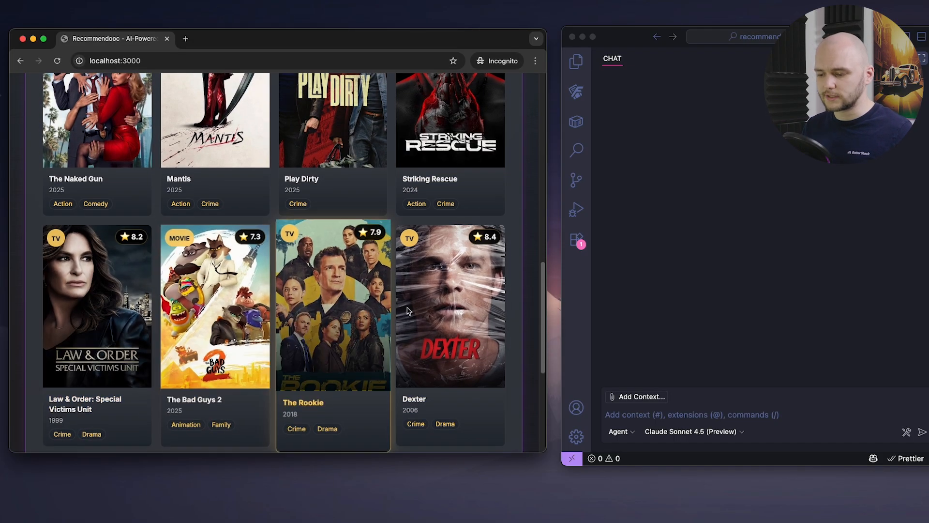
scroll("down", 3)
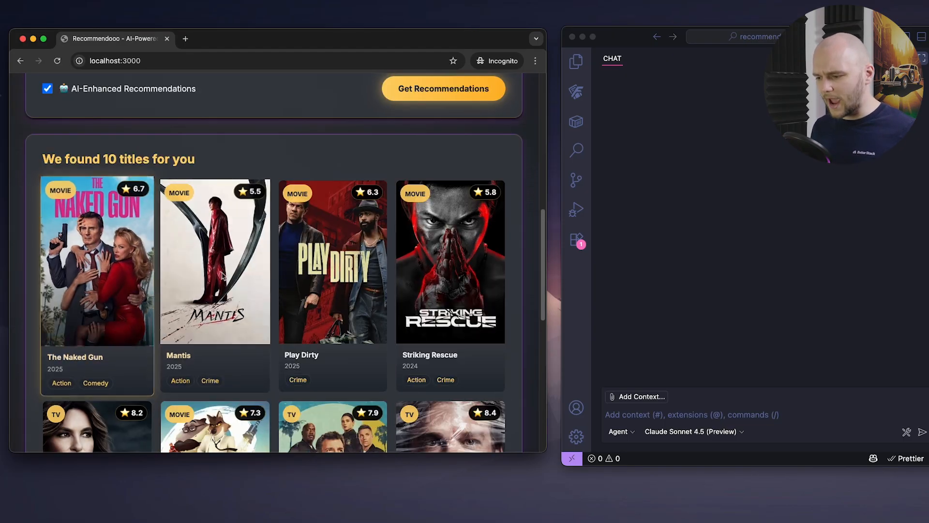
Step: Open and close the Mantis card's details, then scroll the results
left_click(215, 262)
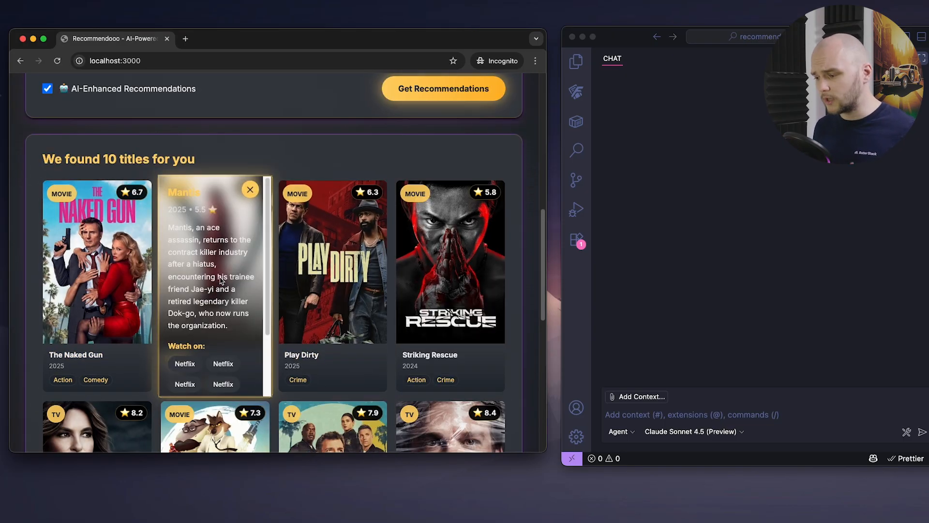
left_click(250, 189)
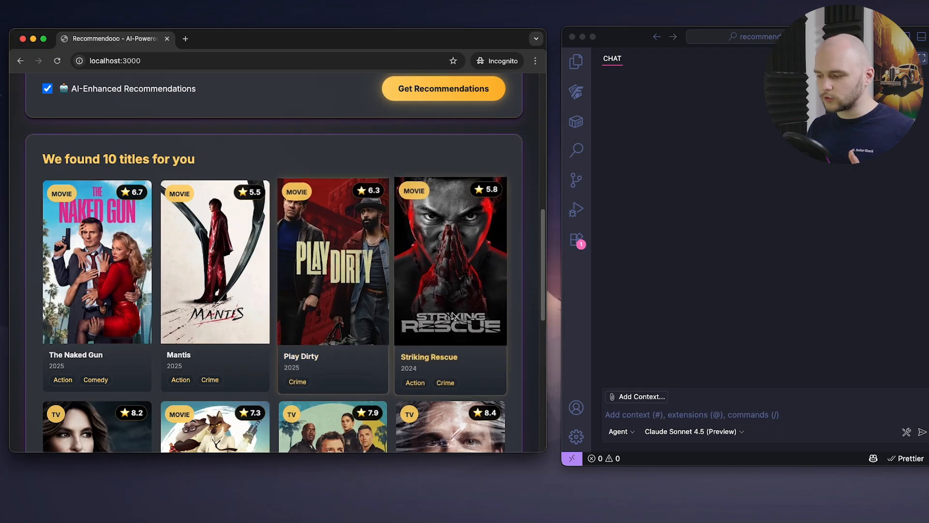
scroll("down", 3)
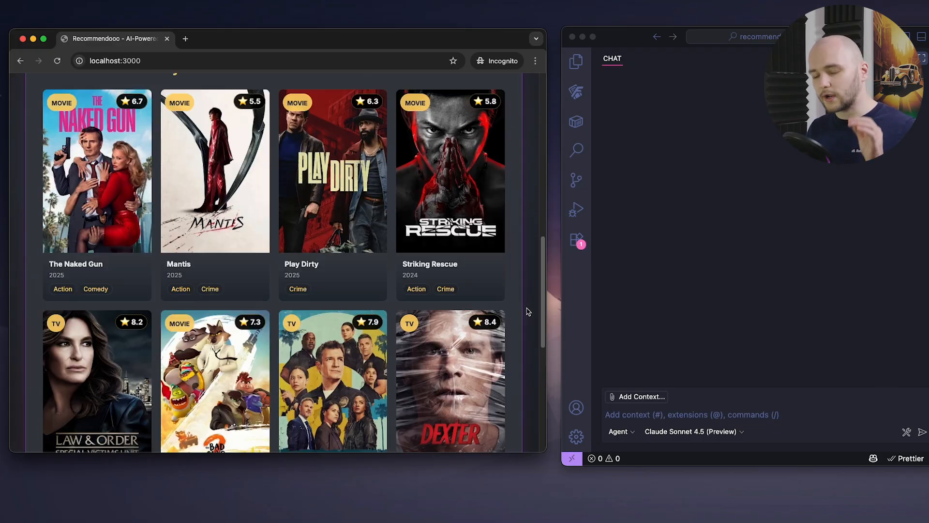
scroll("up", 3)
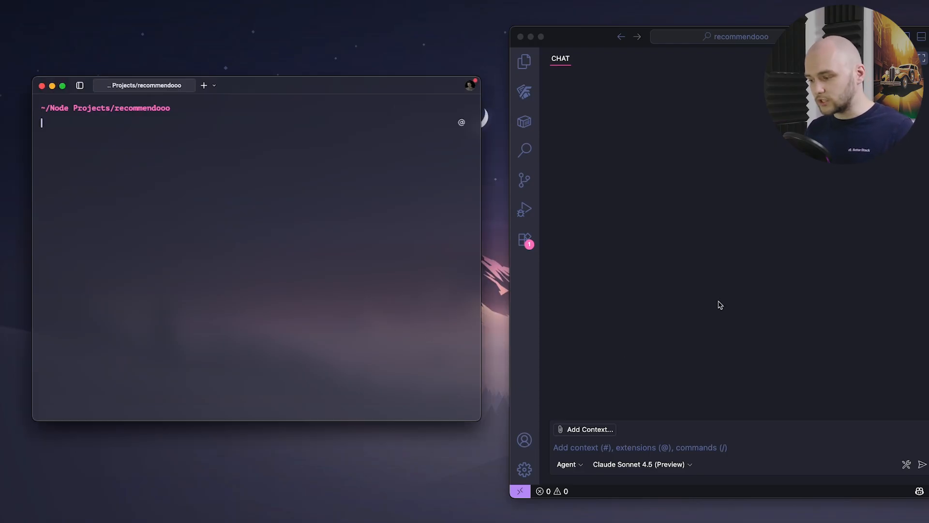
Step: Run code --add-mcp with the chrome-devtools npx server JSON config
type("code --add-mcp '{\"name\":\"chrome-devtools\",\"command\":\"npx\",\"args\":[\"chrome-devtools-mcp@latest\"]}'")
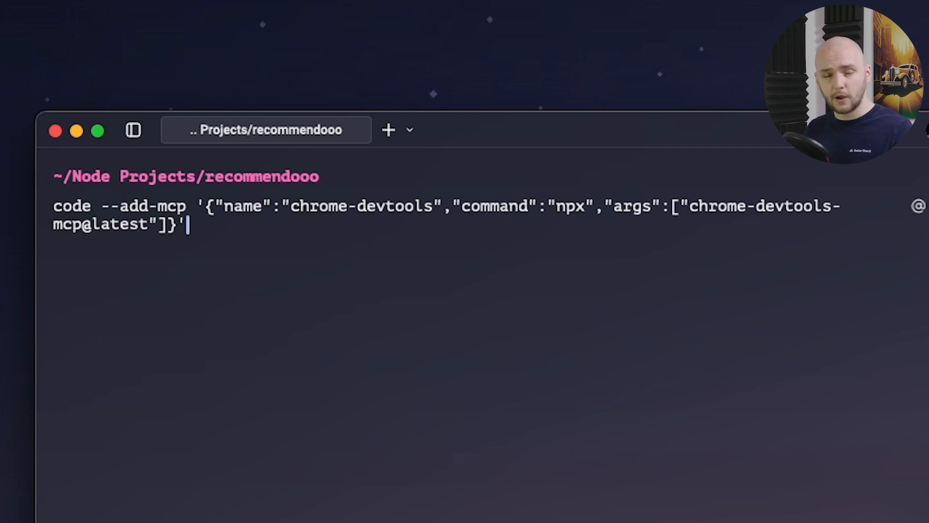
key("Return")
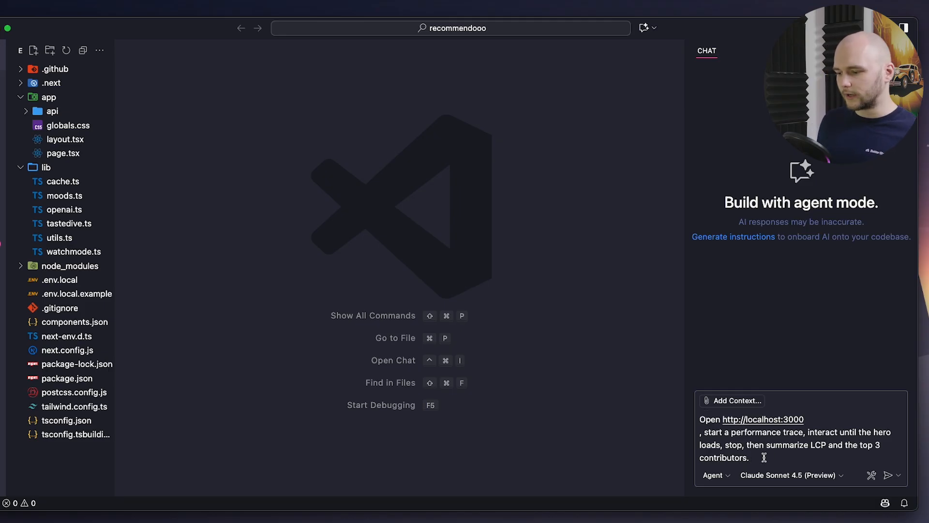
Step: Send the localhost:3000 performance-trace prompt and allow the new_page tool
left_click(893, 475)
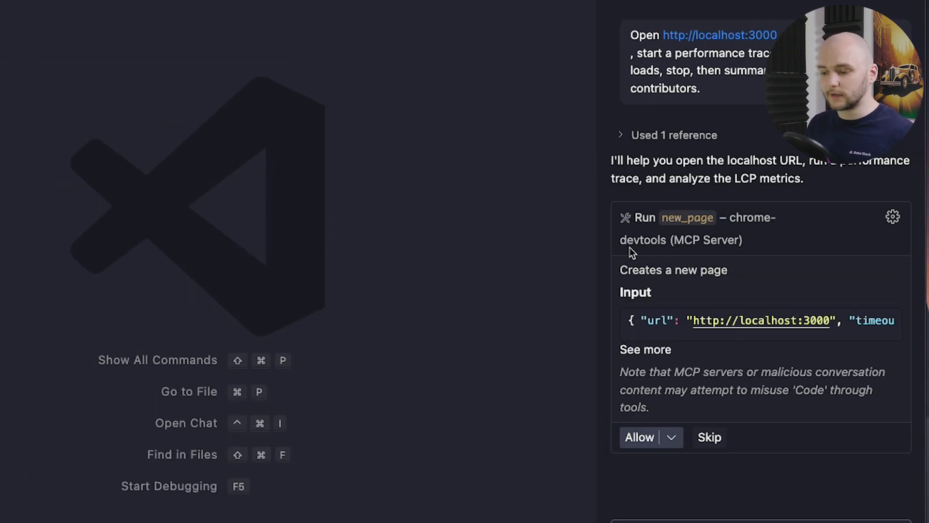
left_click(639, 437)
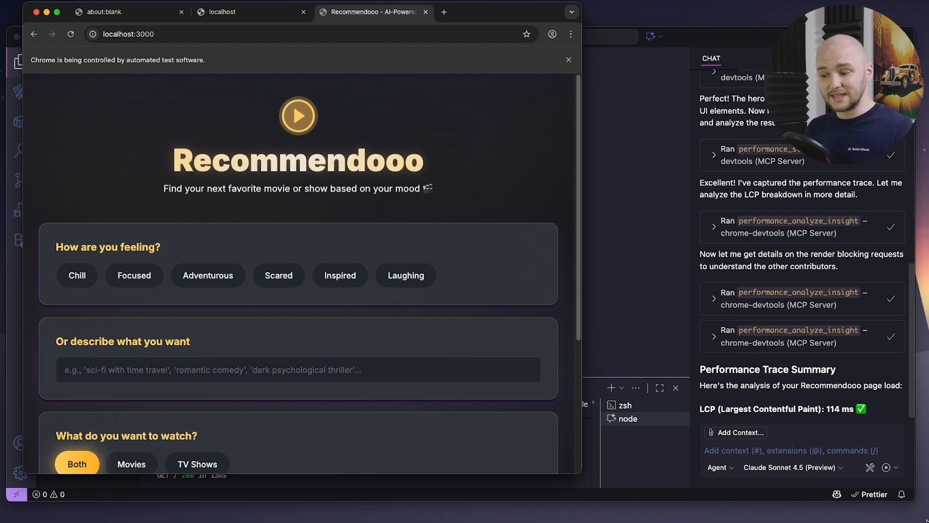
Step: Scroll through the trace summary and Slow 3G comparison (LCP 114 ms to 4,877 ms)
scroll("down", 3)
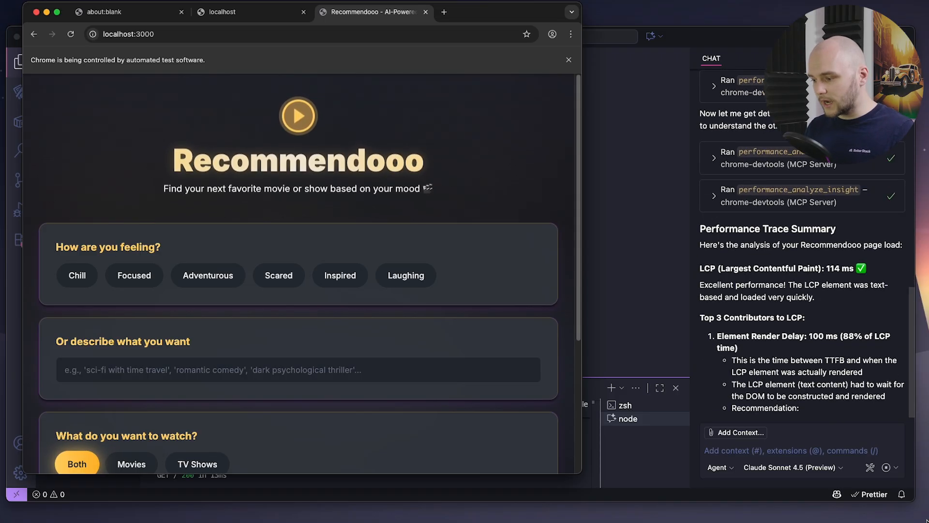
scroll("down", 3)
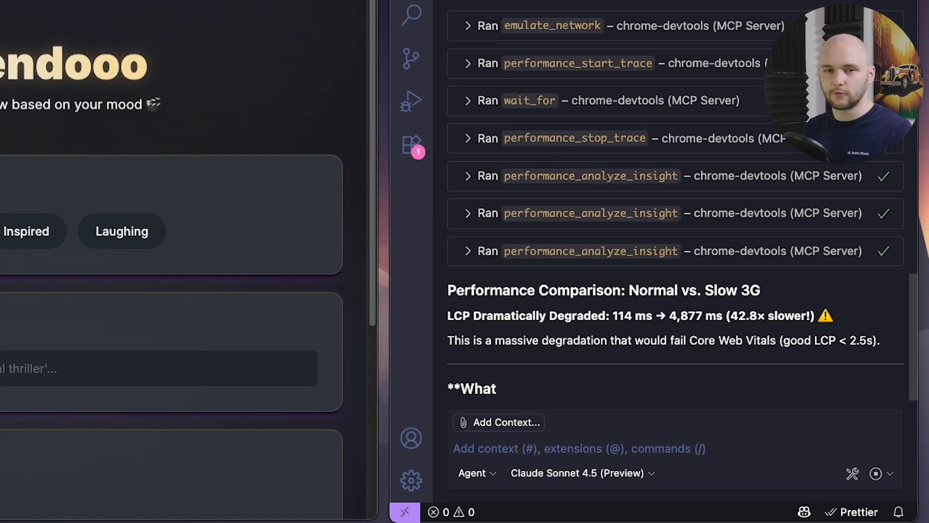
scroll("down", 3)
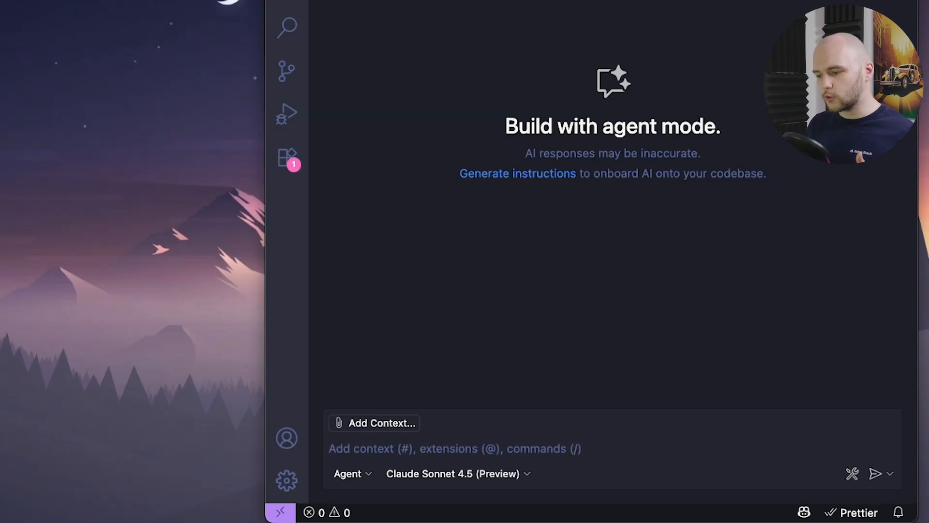
Step: Ask the agent to open localhost:3000 and test the entire app flow, allowing navigation
type("open http://localhost:3000 , go through the entire app flow")
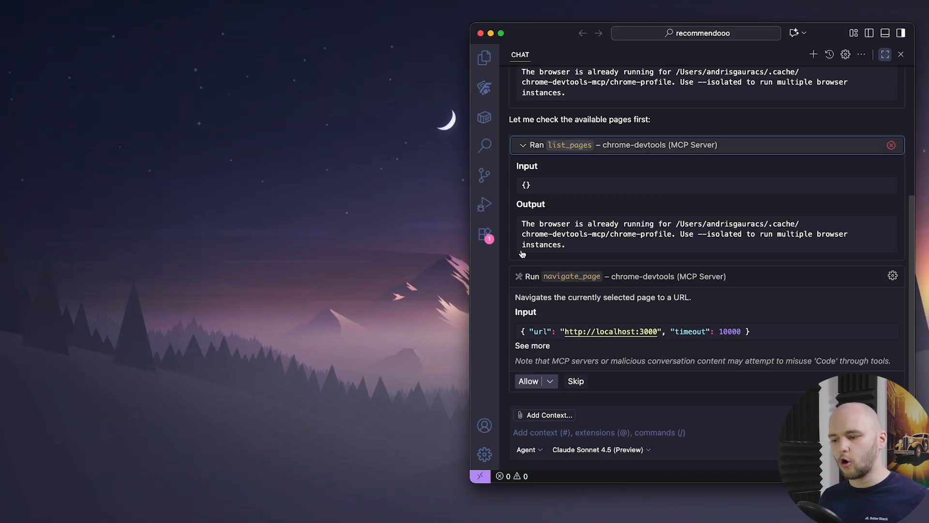
left_click(528, 381)
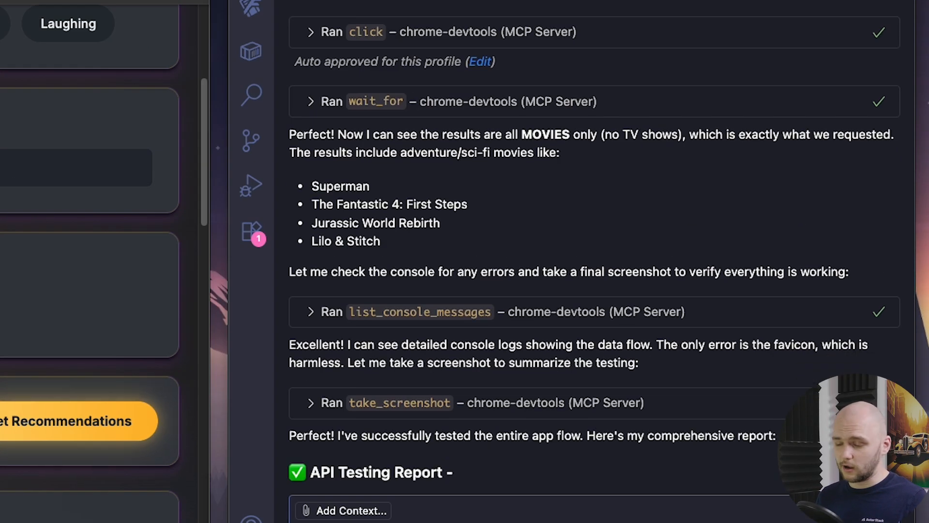
scroll("down", 3)
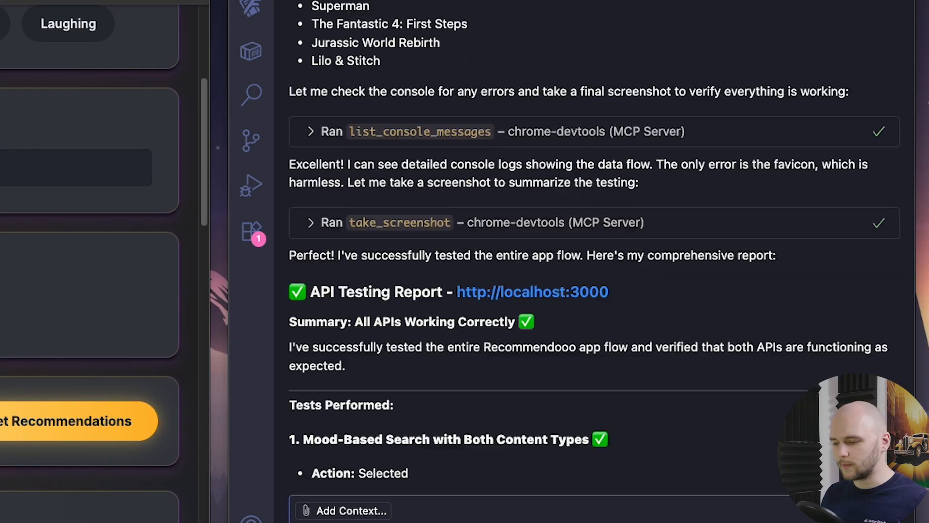
scroll("down", 3)
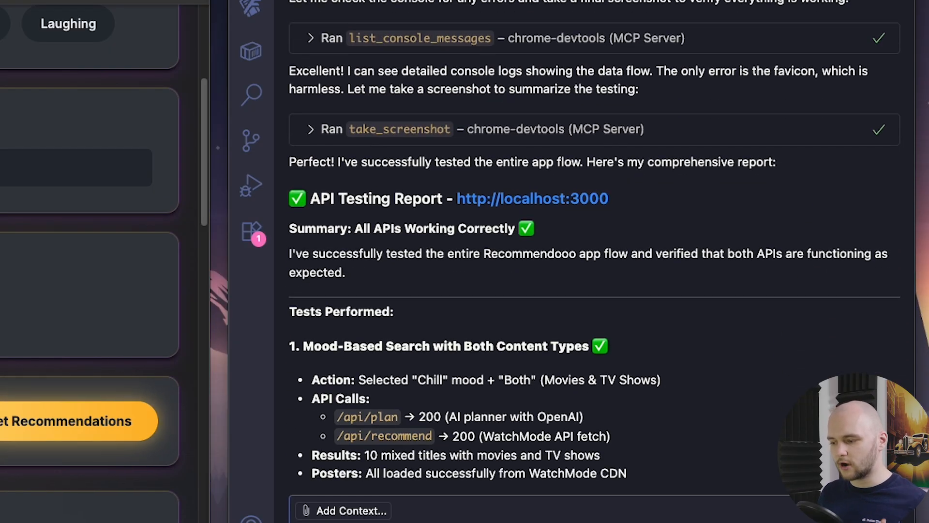
scroll("down", 3)
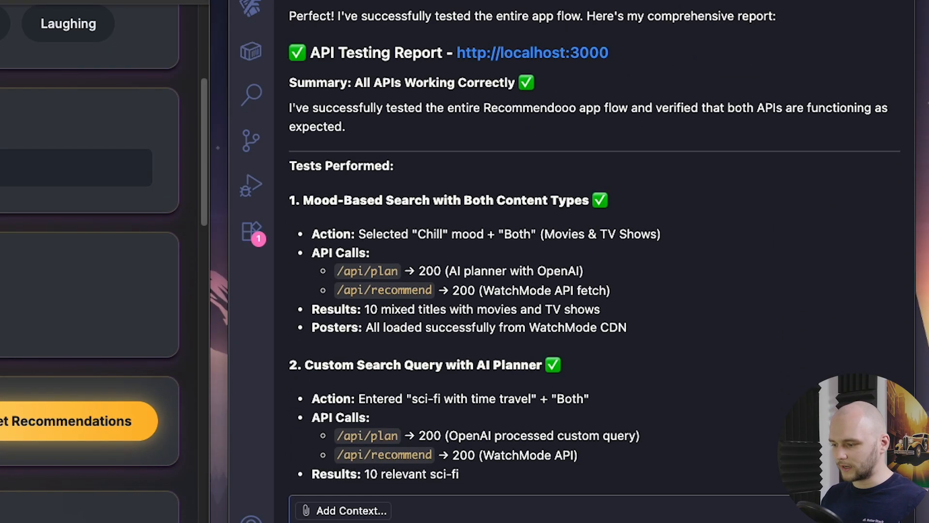
scroll("down", 3)
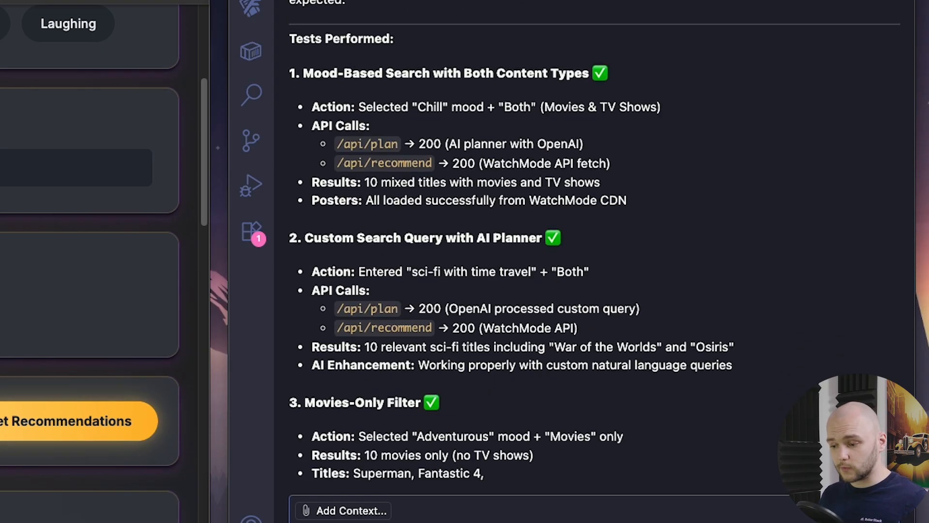
scroll("down", 3)
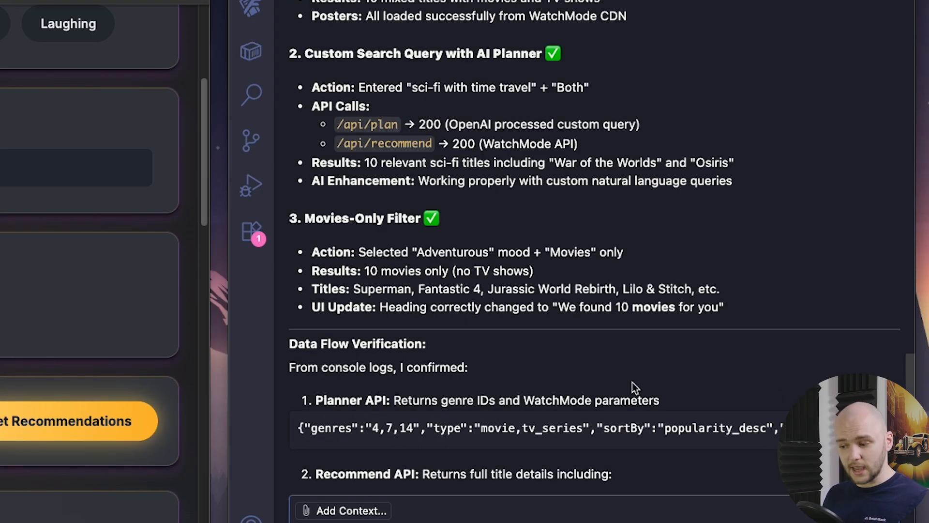
scroll("down", 3)
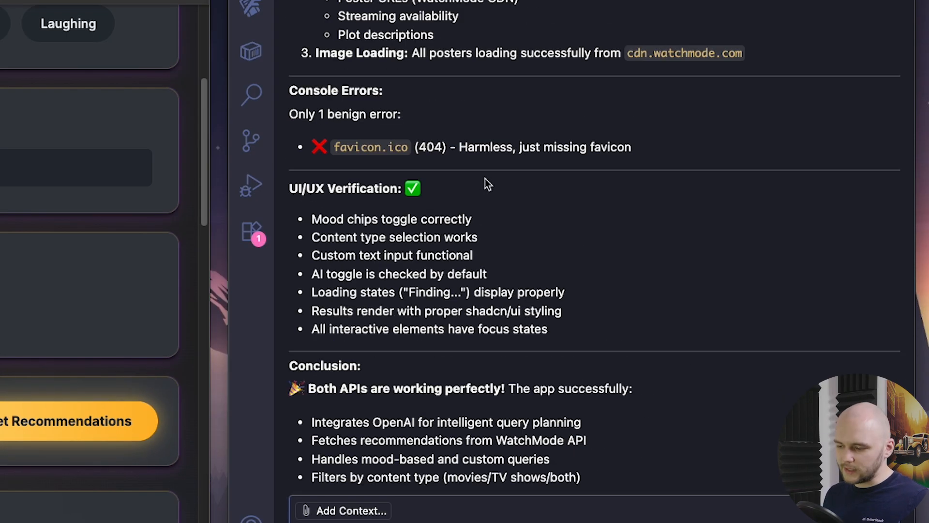
scroll("down", 3)
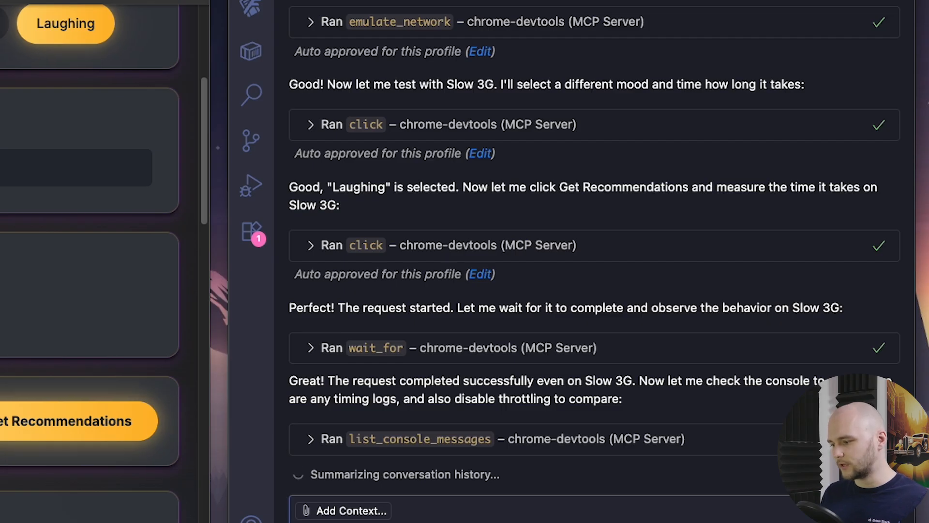
Step: Scroll through the 3G Network Performance Test Results showing both APIs returning 200
scroll("down", 3)
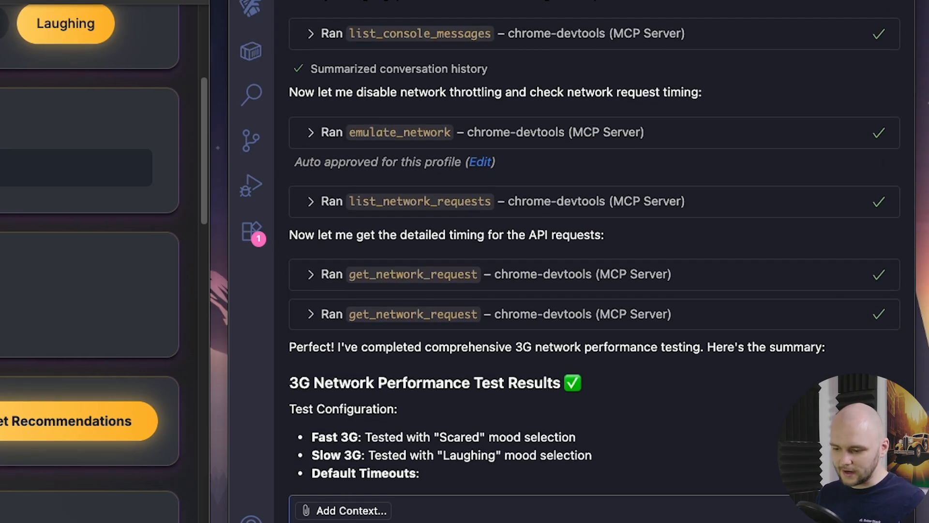
scroll("down", 3)
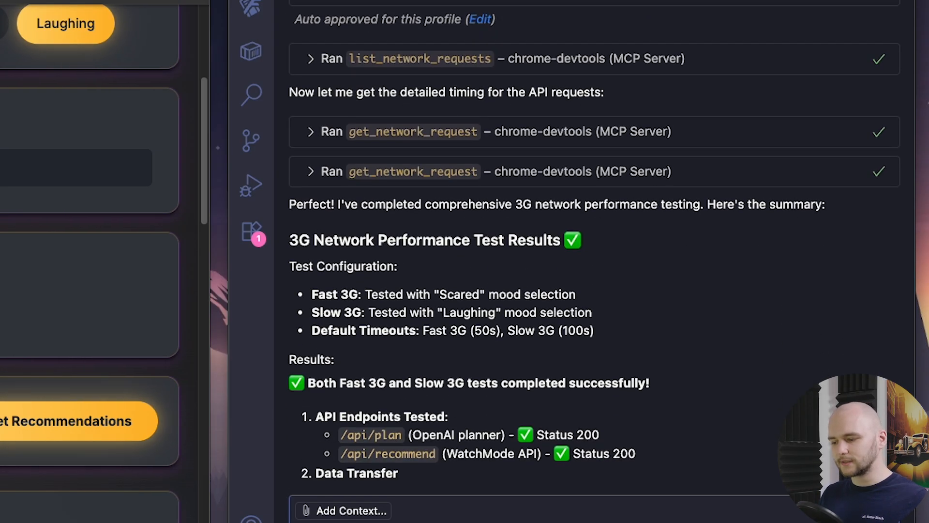
scroll("down", 3)
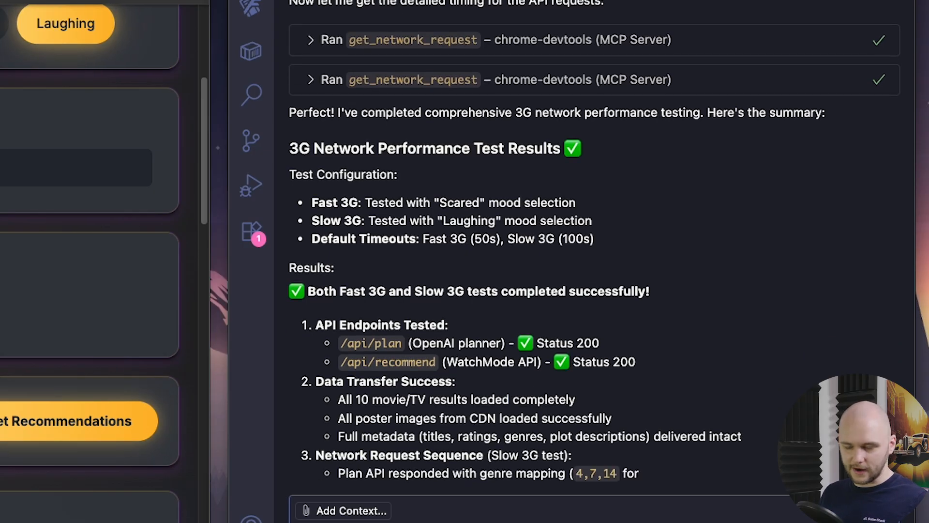
scroll("down", 3)
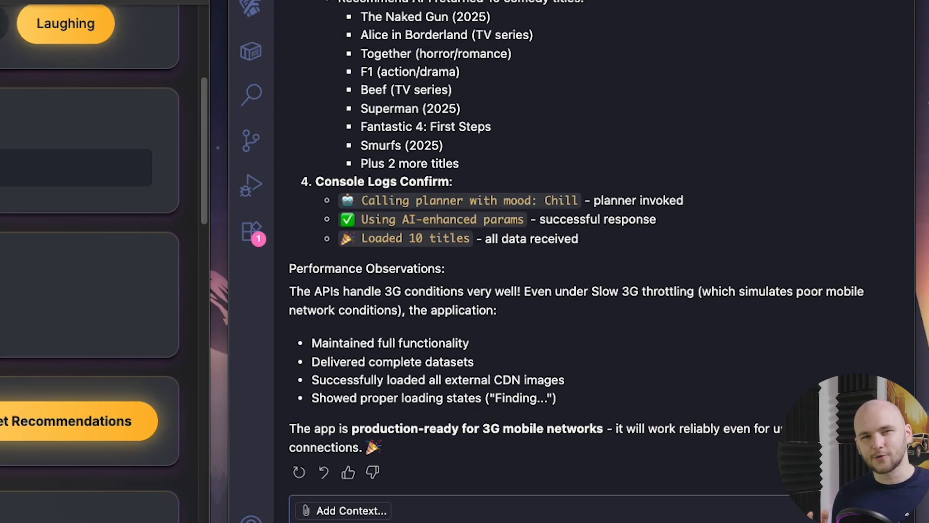